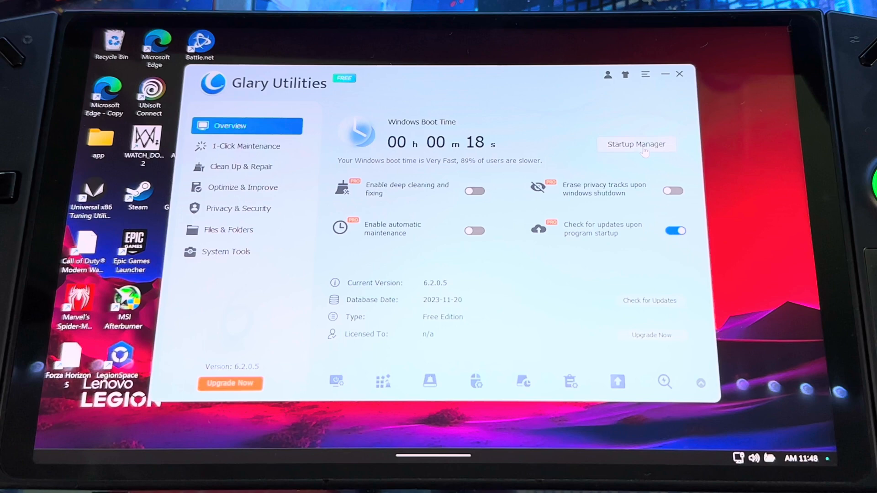
- Disable EpicGamesLauncher in Startup Manager after checking AMDNoiseSuppression, leaving five of eight enabled
left_click(636, 144)
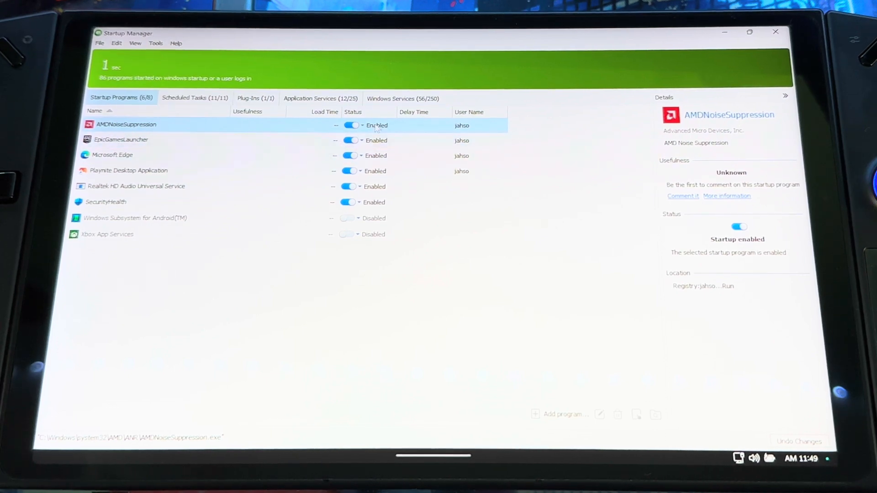
left_click(121, 140)
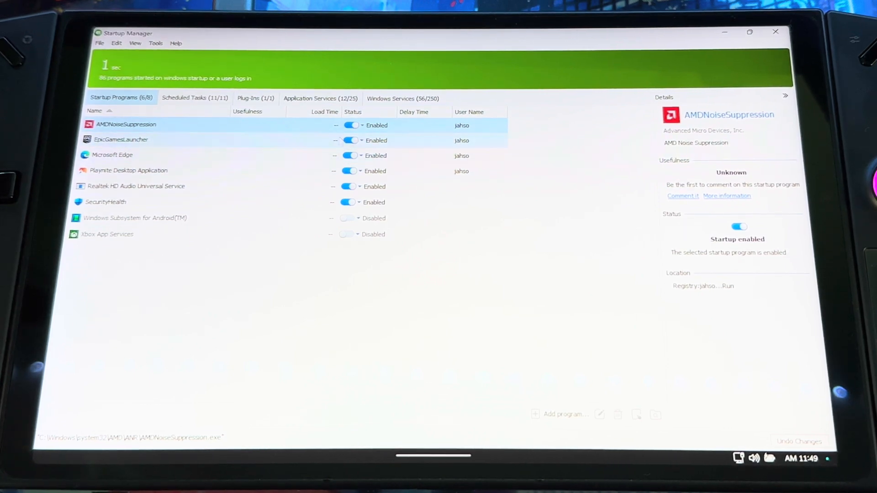
left_click(350, 141)
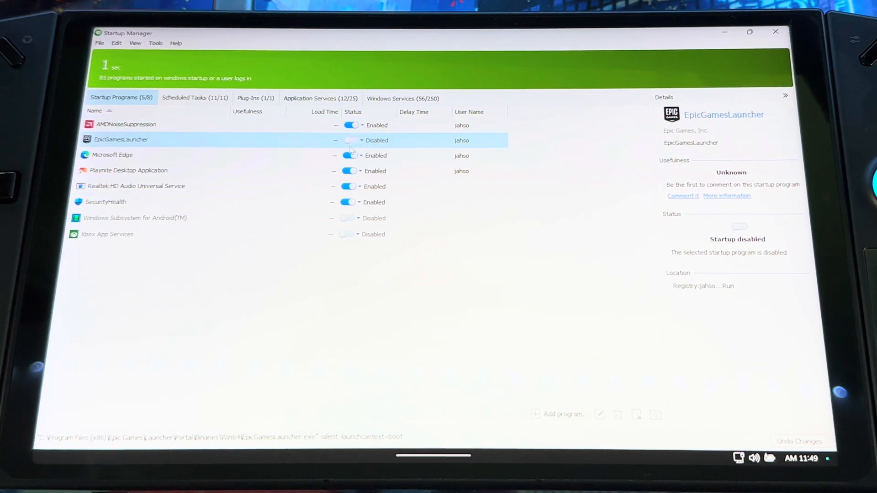
left_click(350, 141)
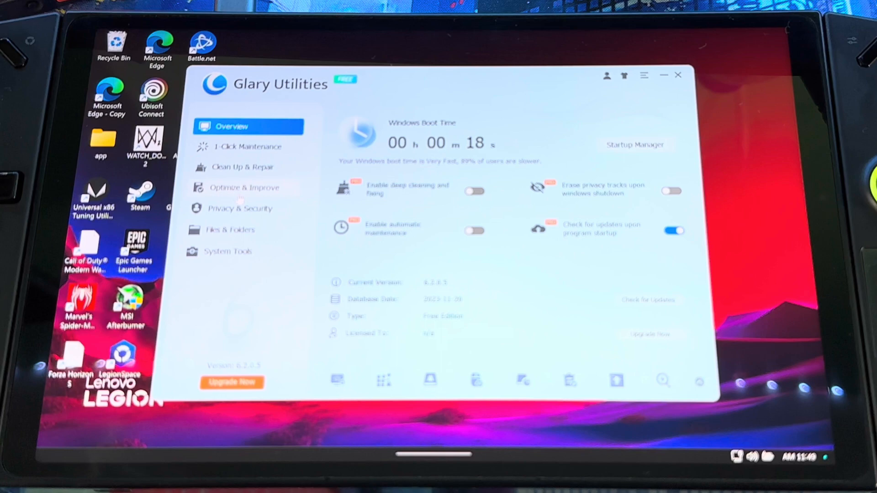
- Scan with all six 1-Click Maintenance checks and repair every registry, shortcut, track and temp-file issue
left_click(243, 146)
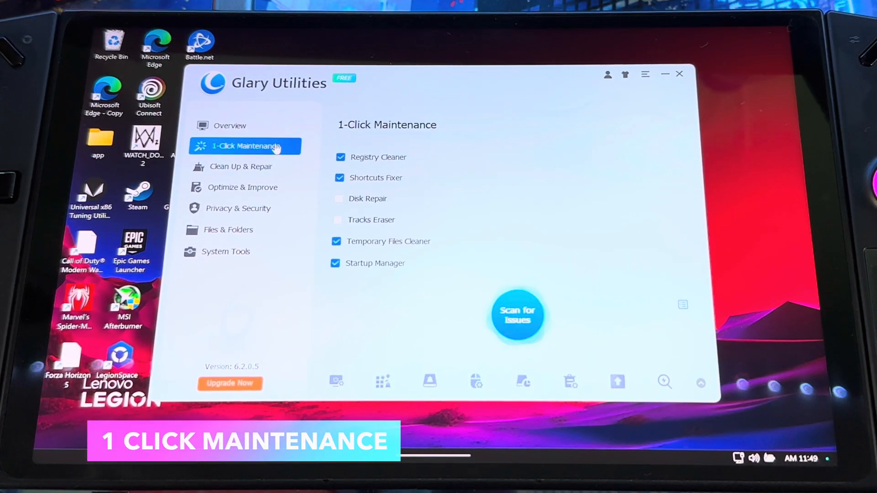
mouse_move(428, 289)
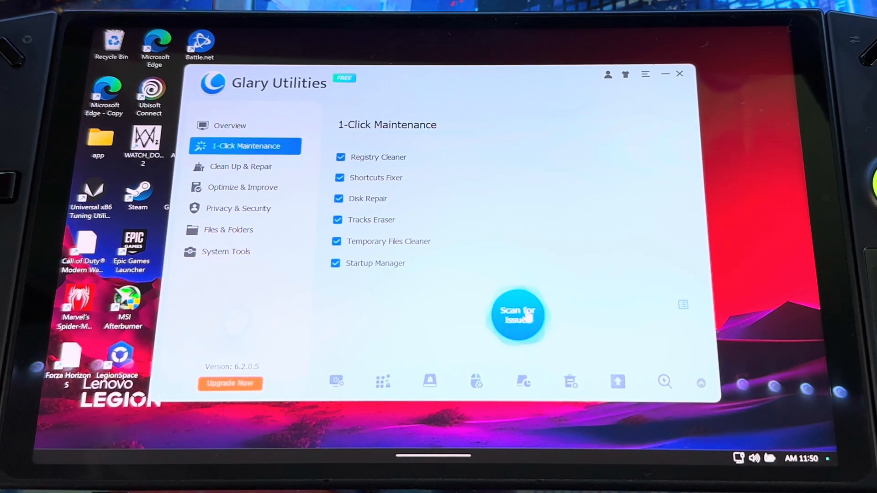
left_click(517, 315)
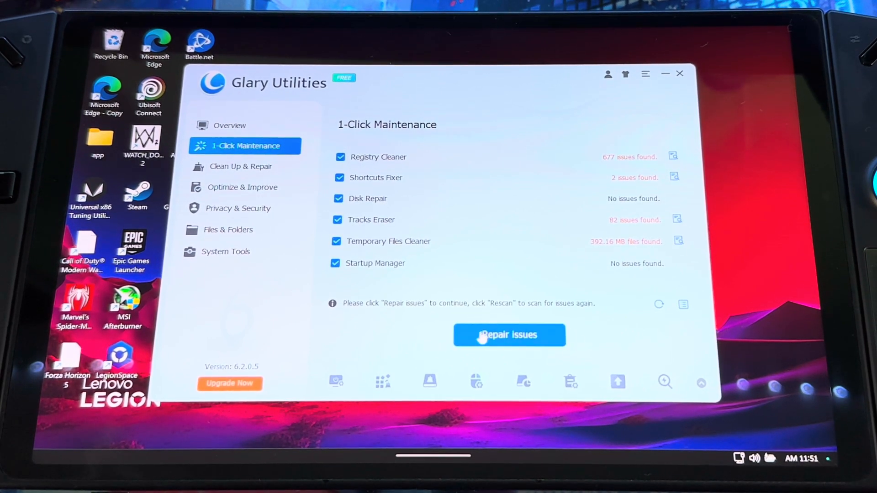
left_click(509, 335)
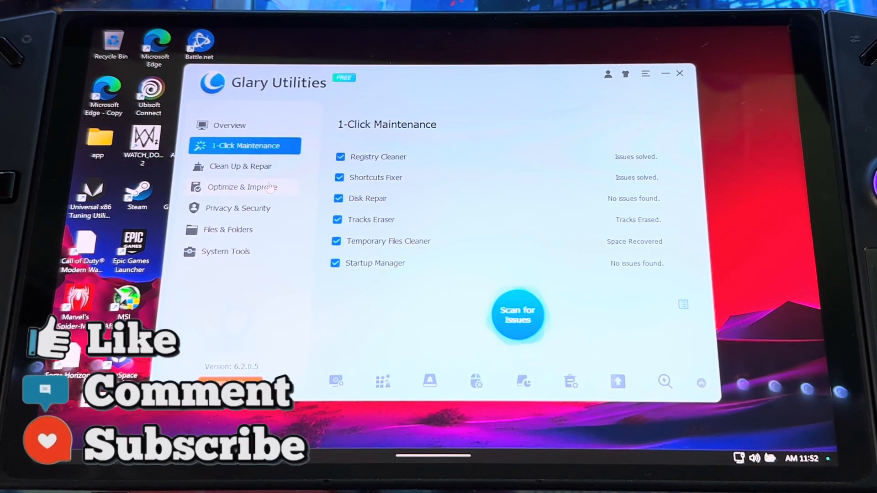
- Show the Clean Up & Repair tool list with disk cleanup, registry repair and uninstall manager
left_click(225, 251)
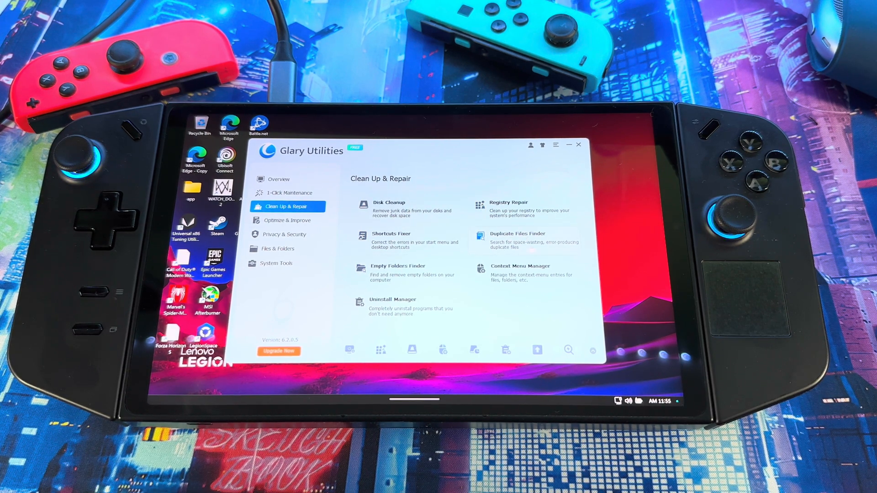
- Try Duplicate Files Finder and Shortcuts Fixer, then return to the 1-Click Maintenance results
left_click(517, 234)
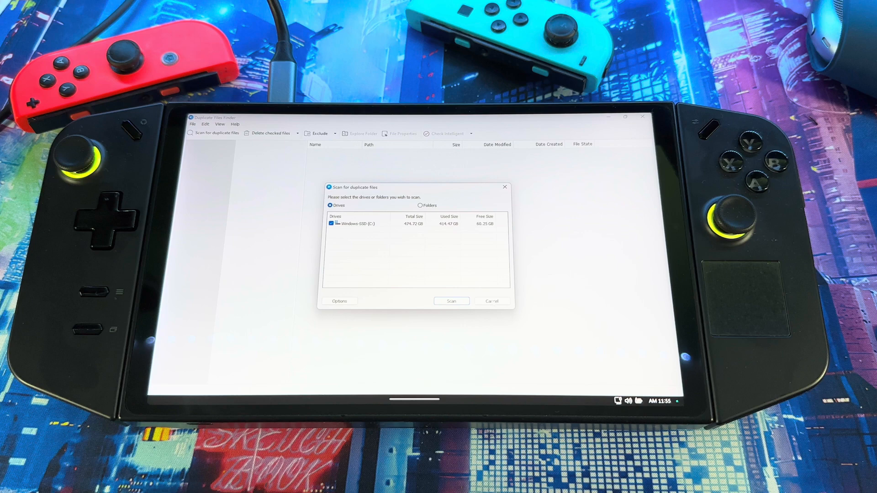
left_click(491, 300)
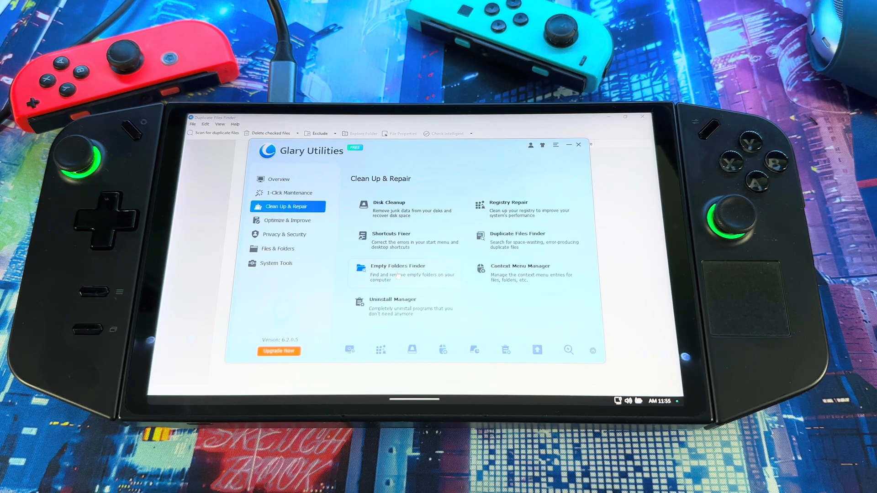
left_click(398, 274)
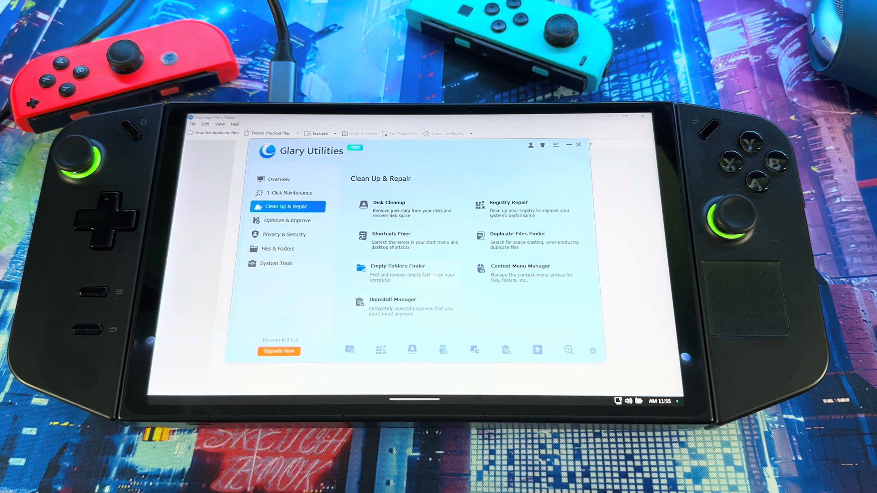
left_click(390, 234)
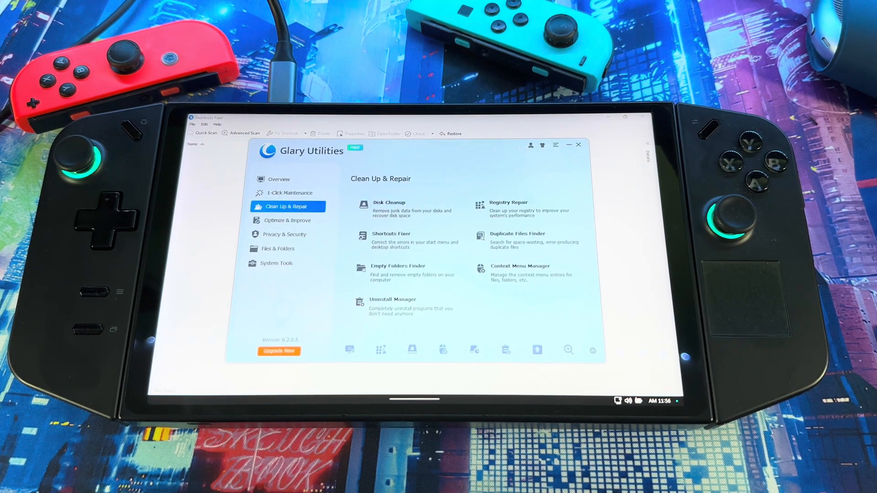
left_click(290, 193)
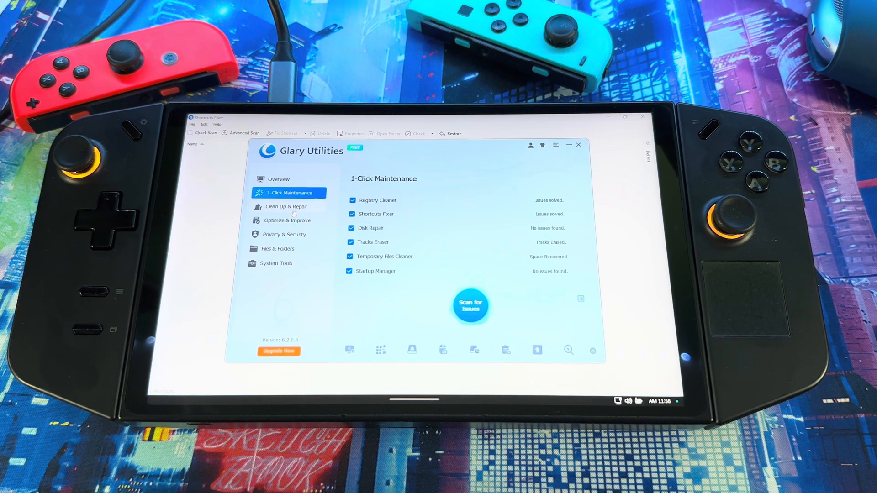
- Inspect Driver Manager from the Optimize & Improve tools and close it again
left_click(286, 220)
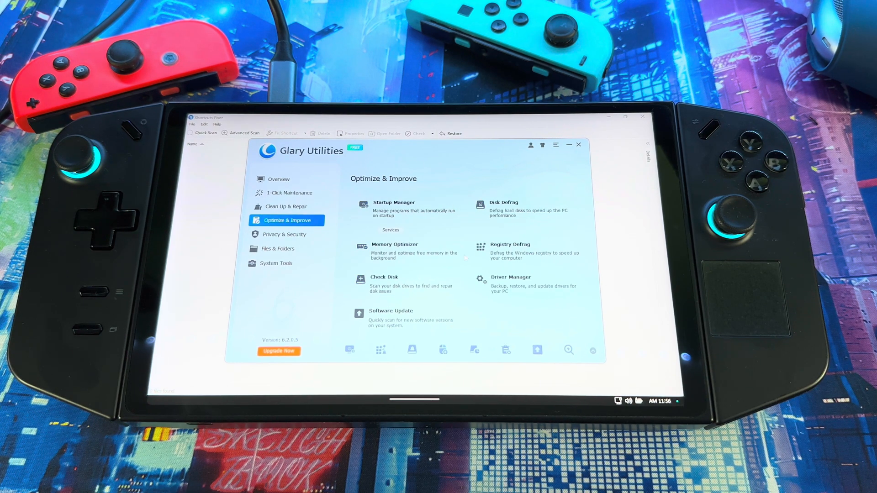
left_click(394, 244)
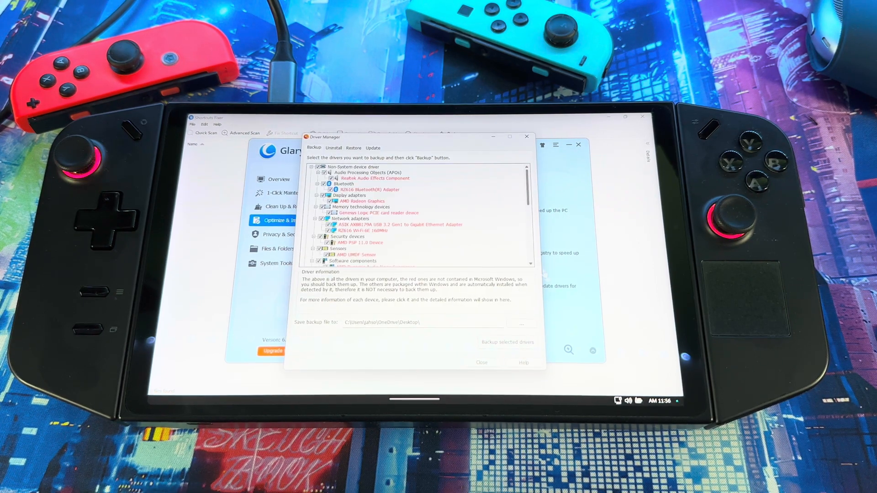
mouse_move(527, 138)
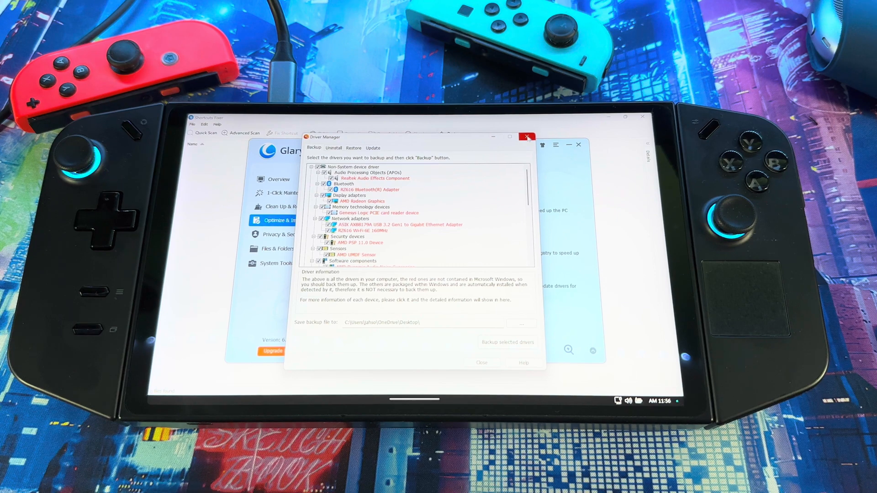
left_click(526, 138)
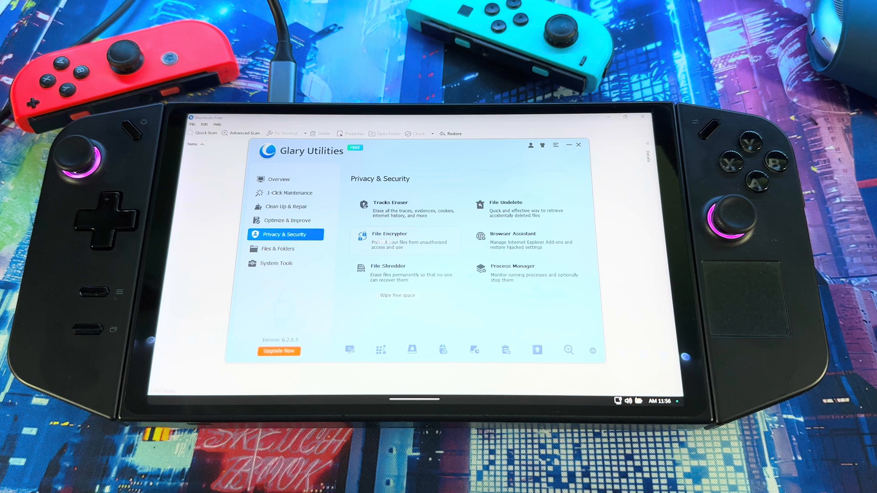
left_click(506, 203)
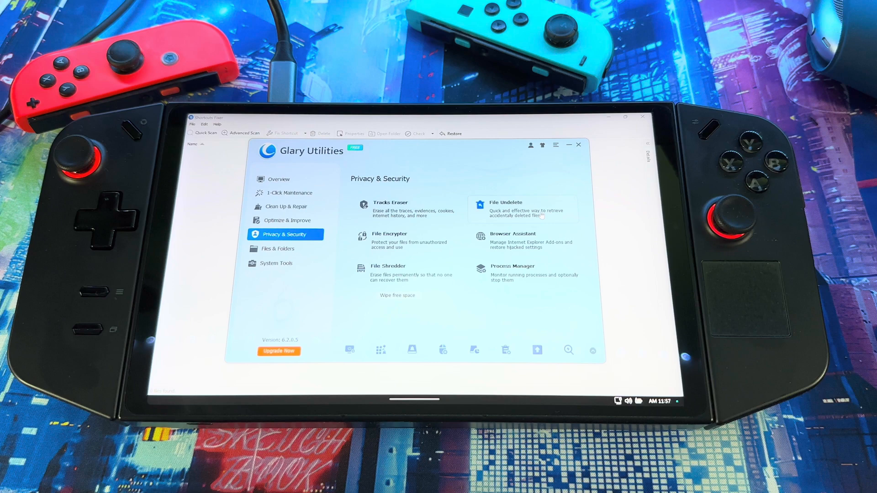
left_click(276, 263)
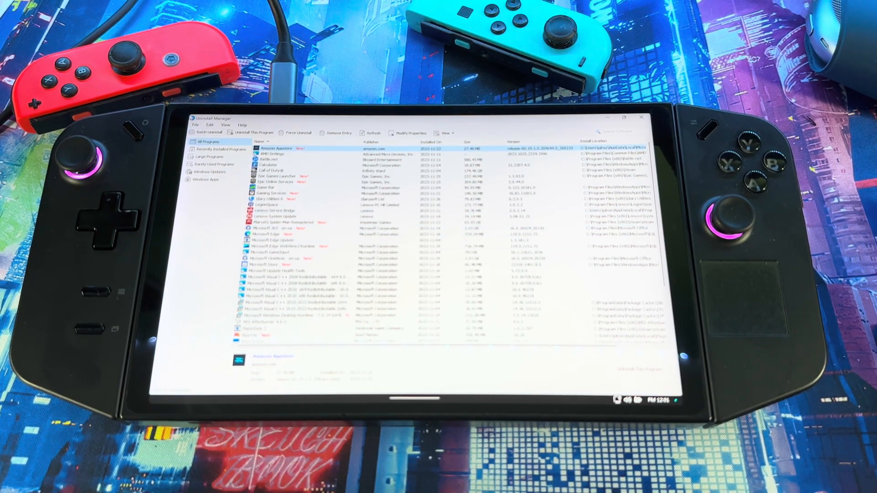
- Show the System Tools page with a System Information window listing OS, memory, drives and network
left_click(280, 258)
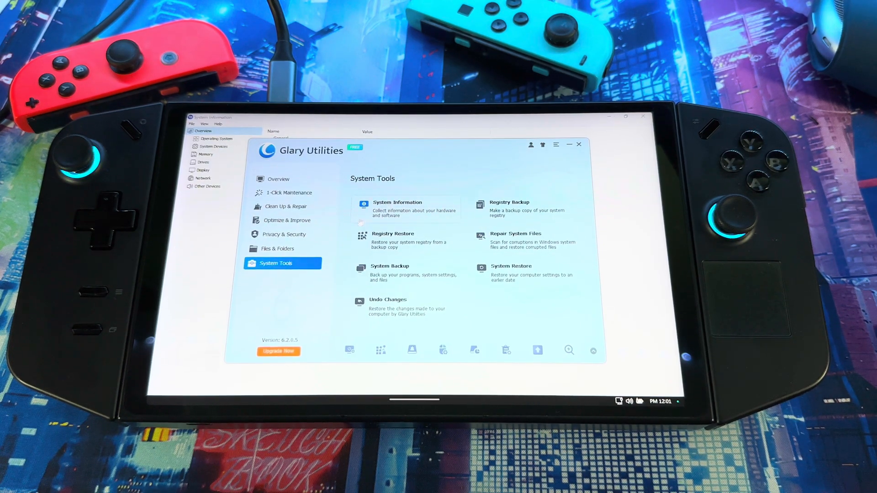
- View the Files & Folders tools, then return to Overview showing the 18-second boot time and Free Edition details
left_click(278, 248)
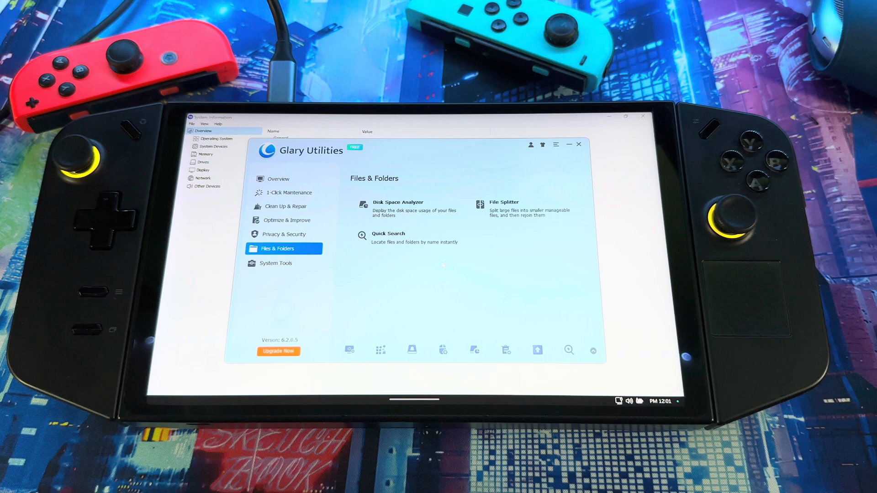
left_click(287, 193)
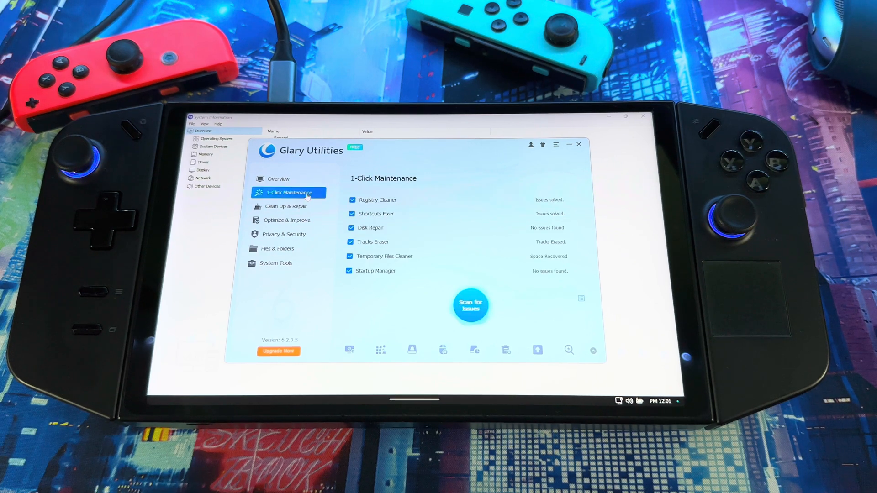
left_click(279, 179)
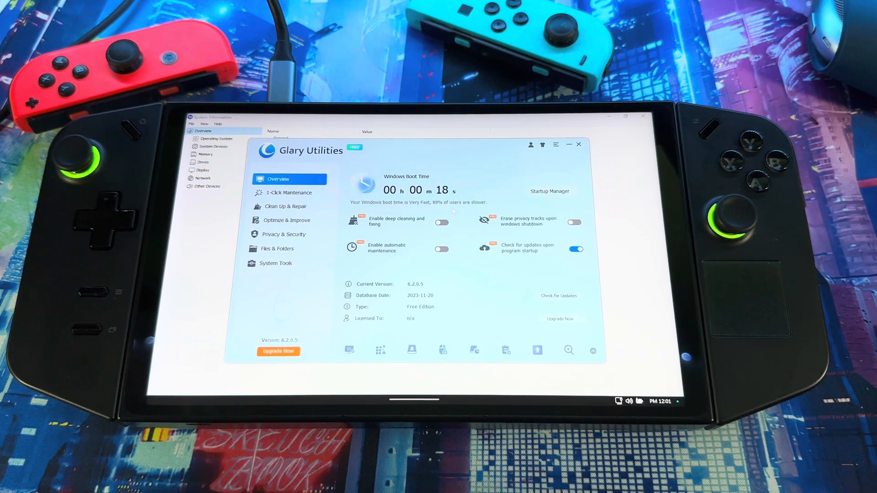